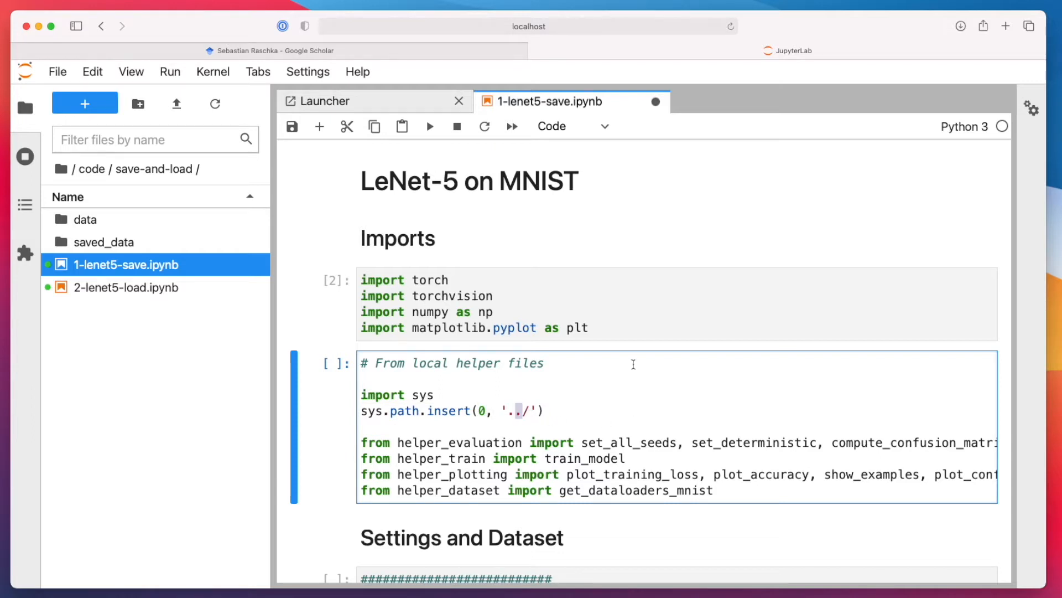
pyautogui.scroll(-3)
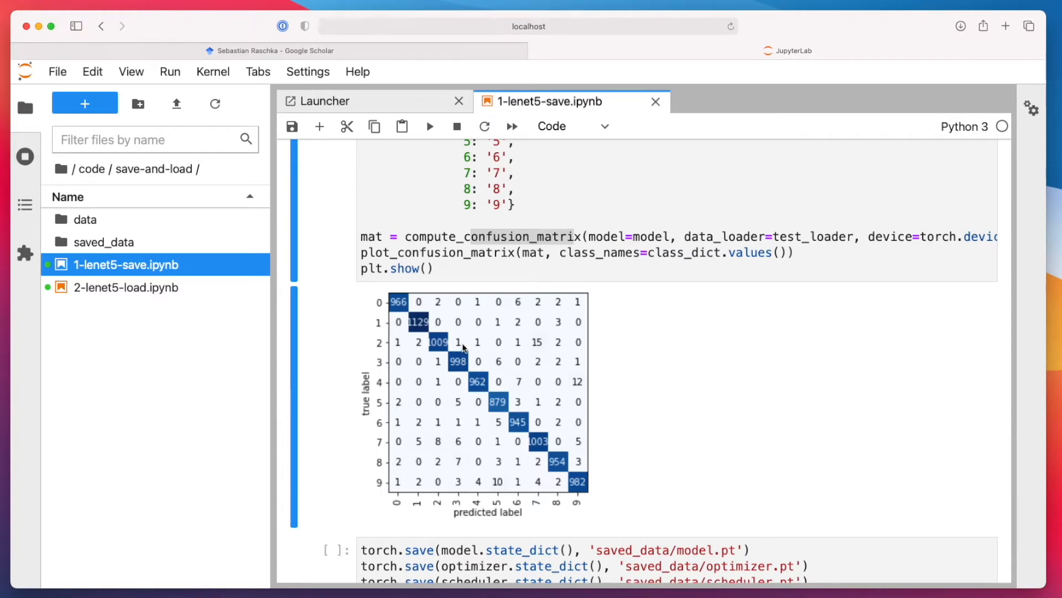